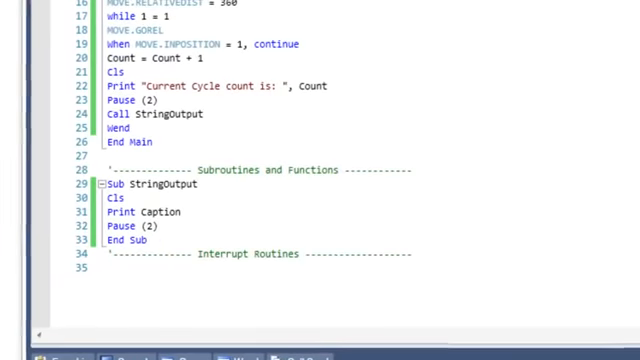
scroll("up", 3)
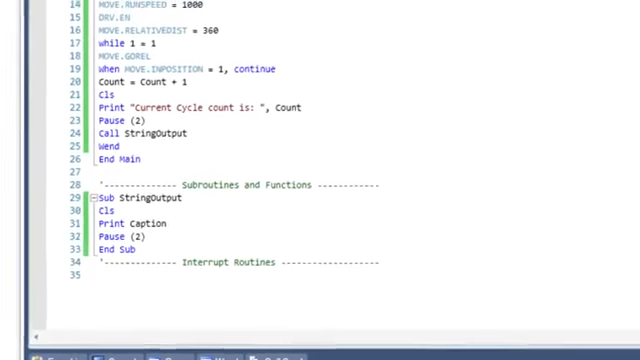
scroll("up", 3)
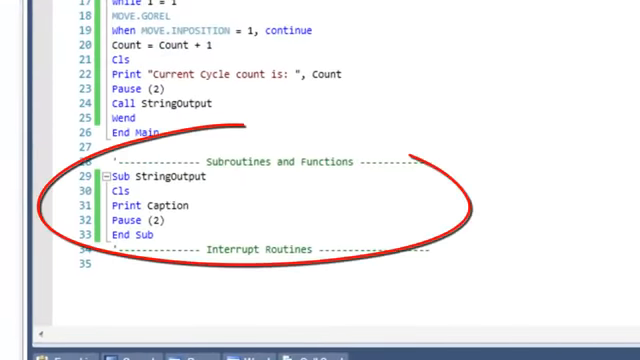
scroll("up", 3)
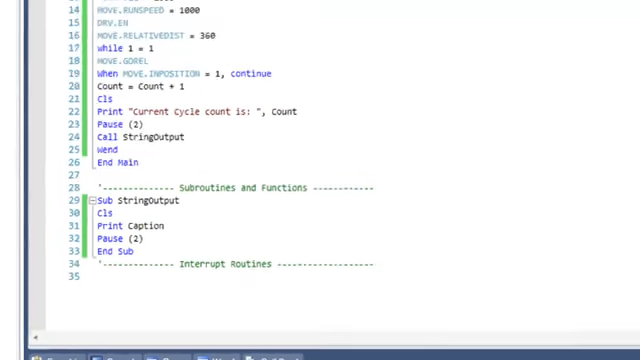
scroll("up", 3)
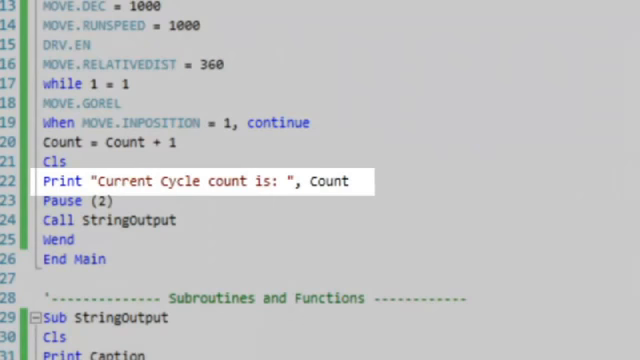
scroll("down", 3)
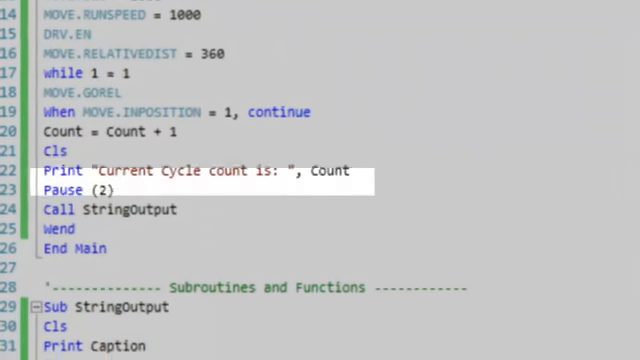
scroll("down", 3)
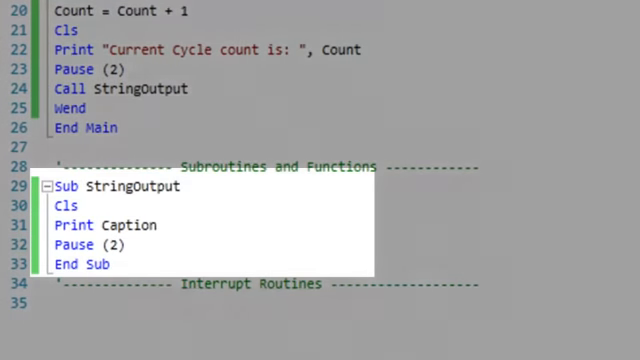